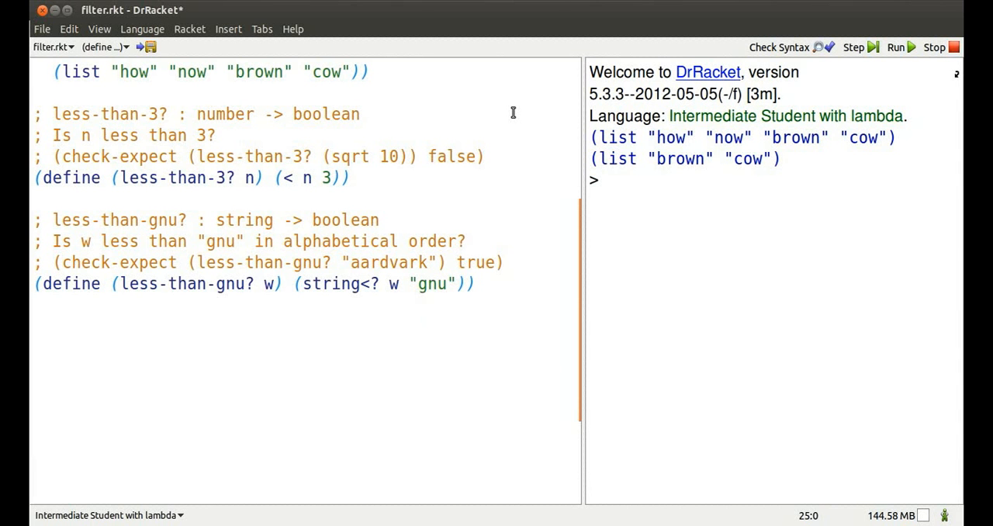
mouse_move(509, 108)
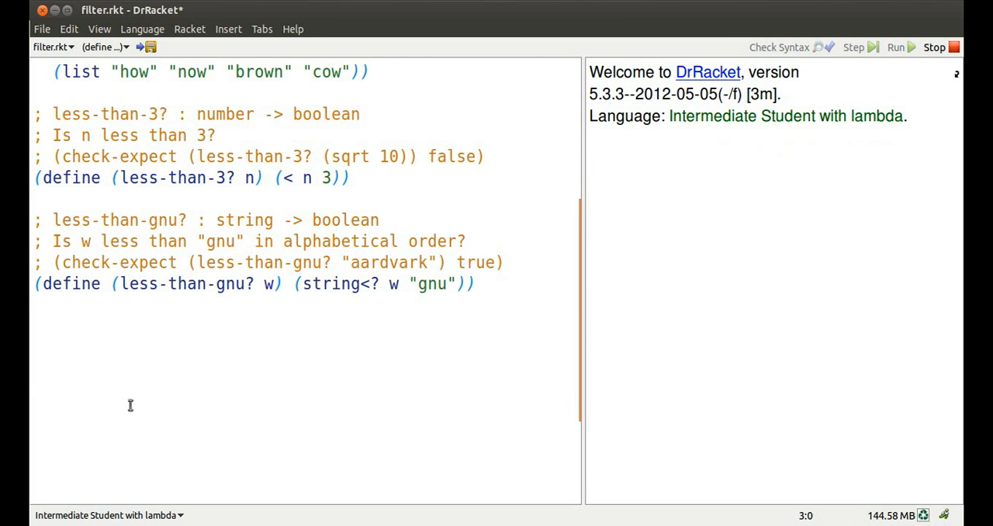
Rerun filter.rkt to clear old results and start a new line below the definitions
click(894, 46)
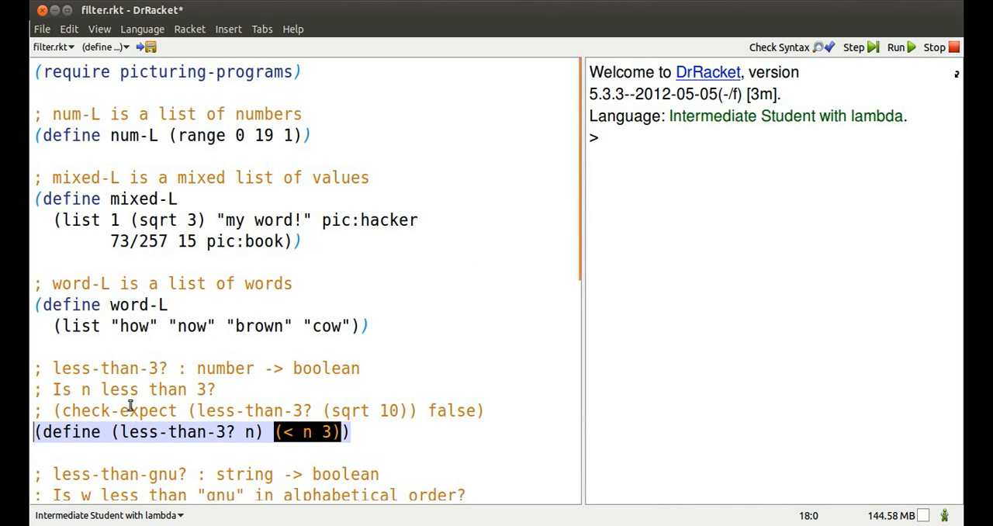
scroll(down, 3)
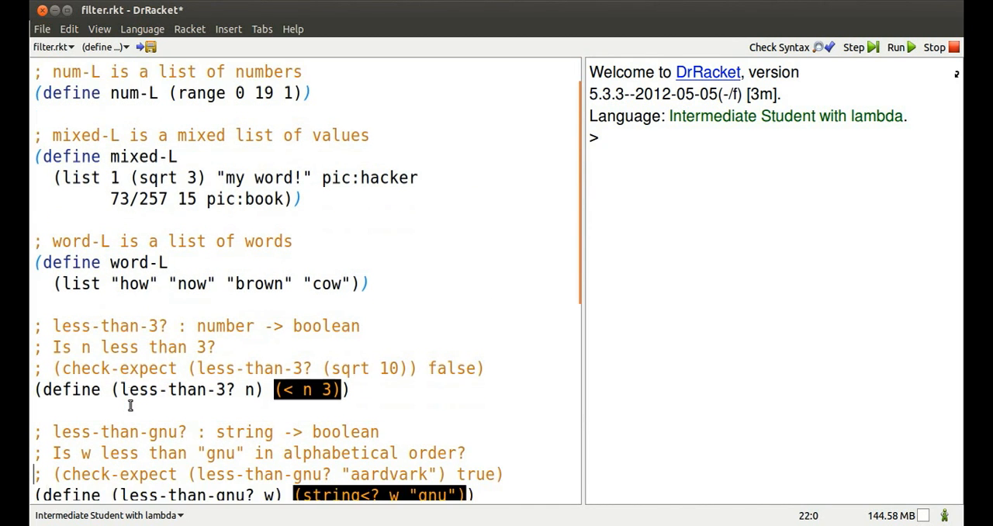
scroll(down, 3)
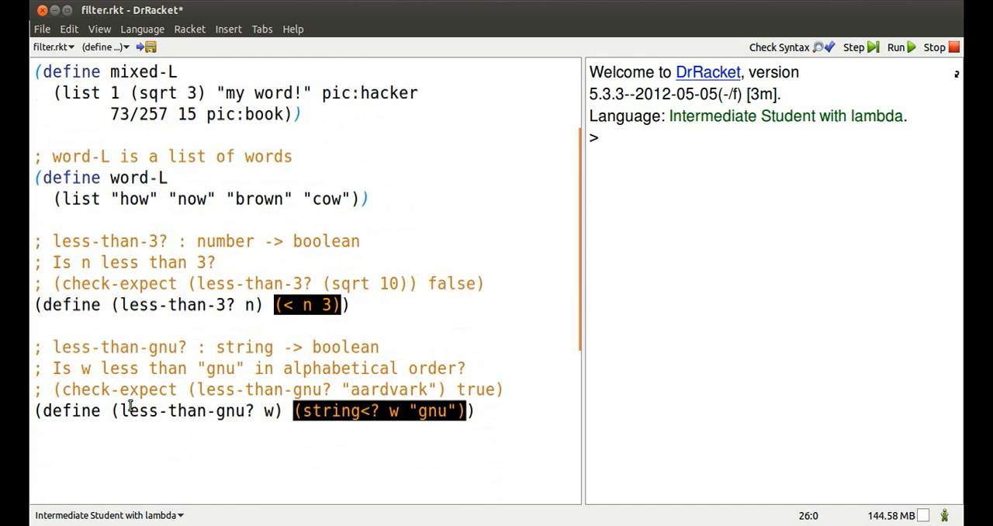
click(491, 247)
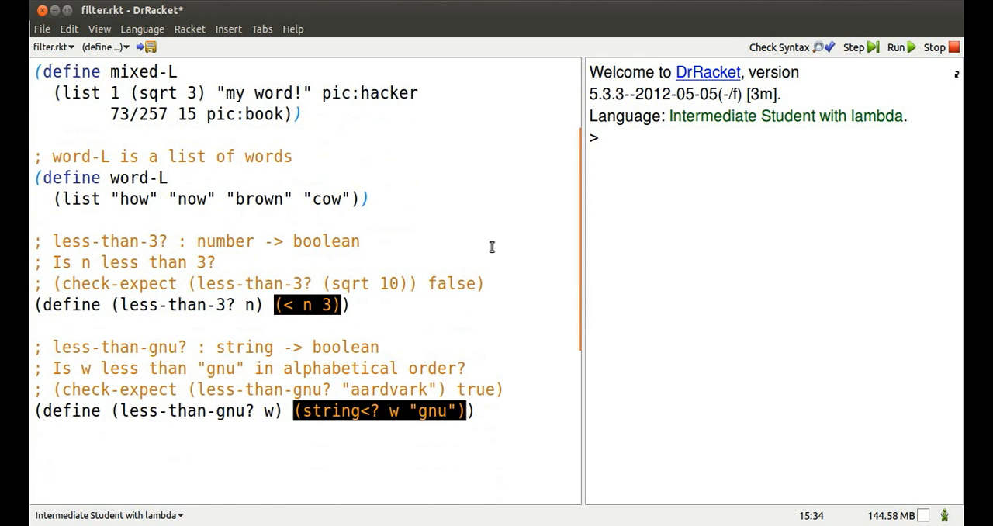
click(34, 455)
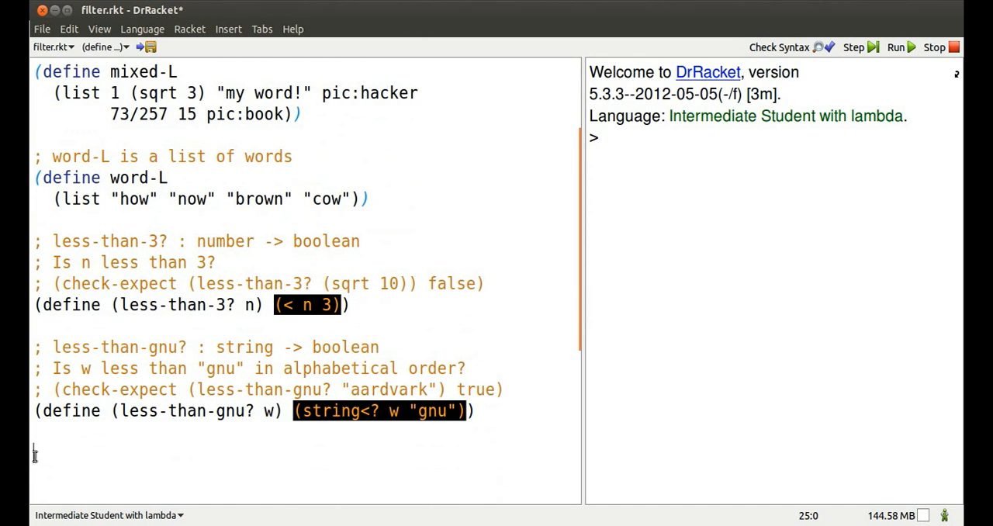
Add (map sqrt num-L) and run it, listing the square roots of num-L
text((map s))
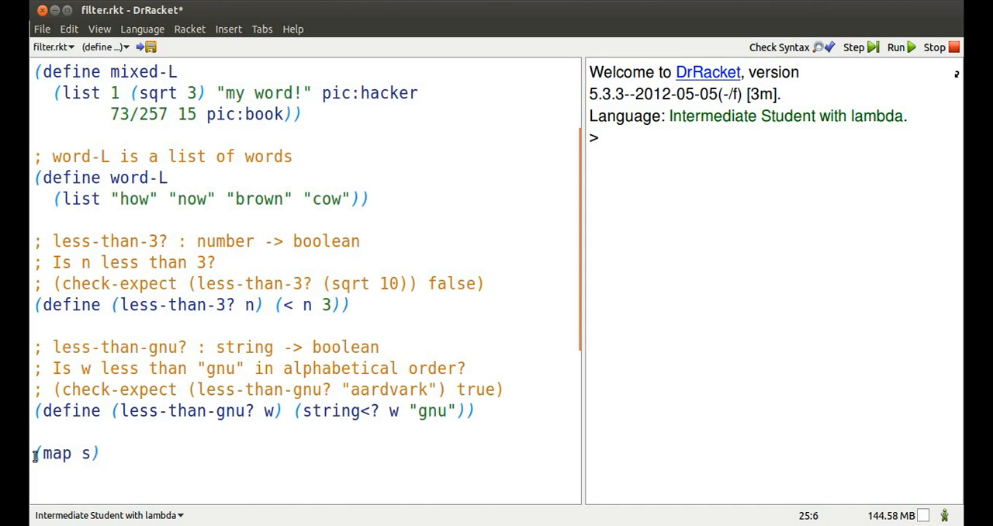
text(qrt num-)
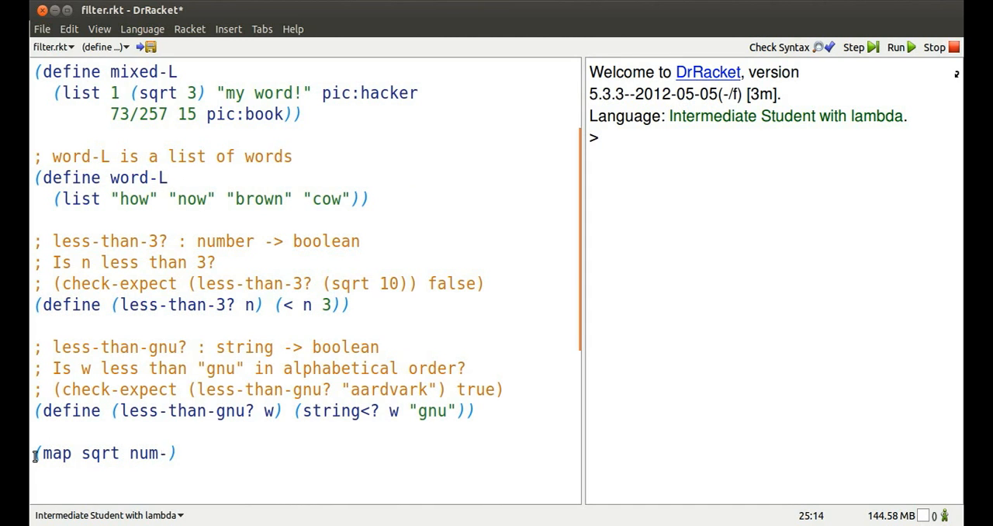
text(L)
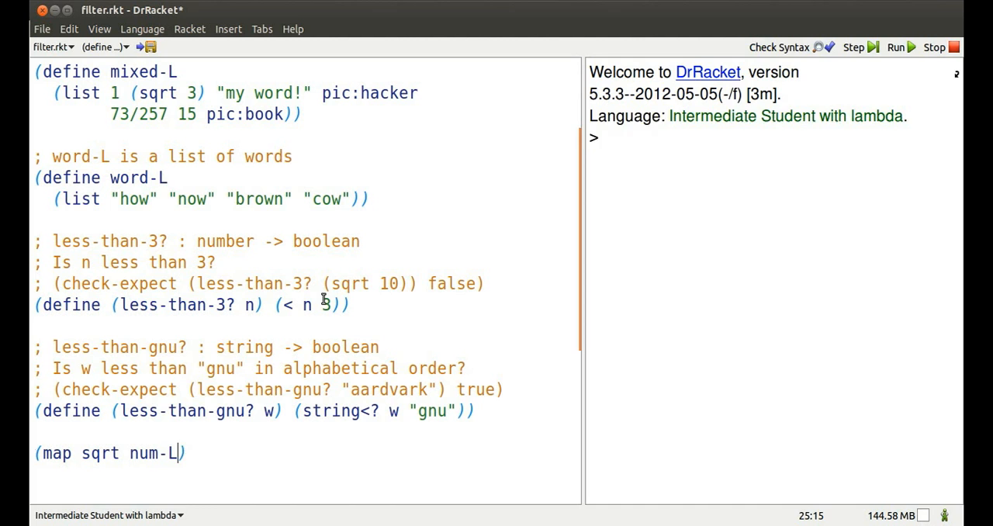
click(895, 48)
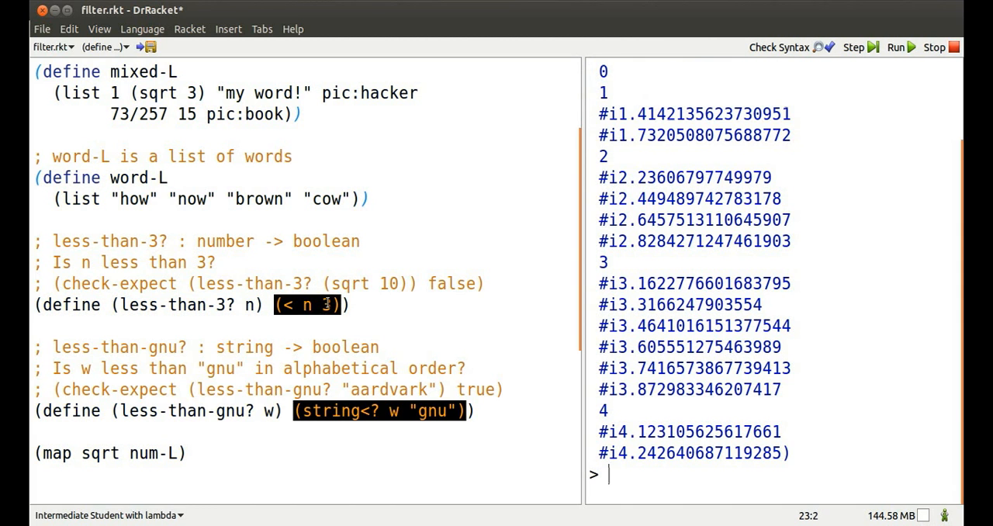
scroll(up, 3)
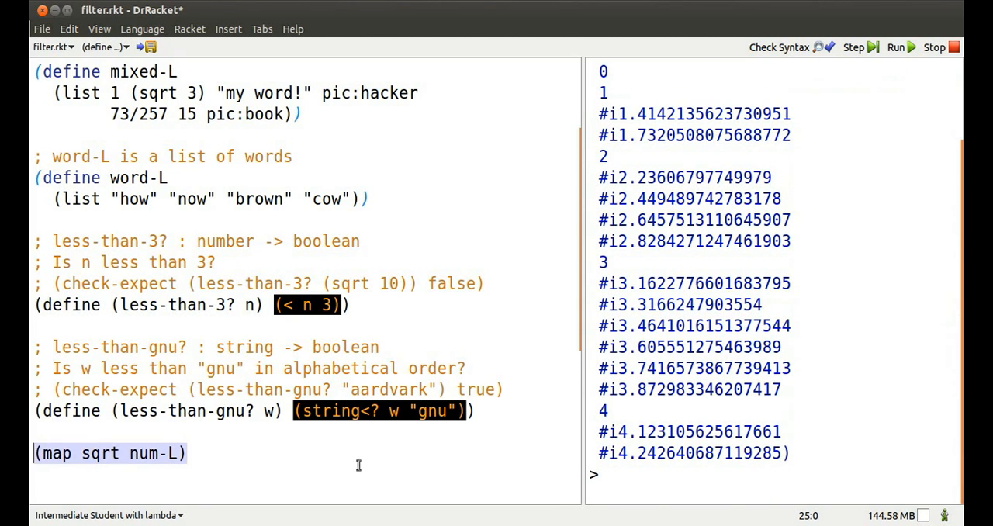
Evaluate (map integer? (map sqrt num-L)) to get true/false for each square root
text(())
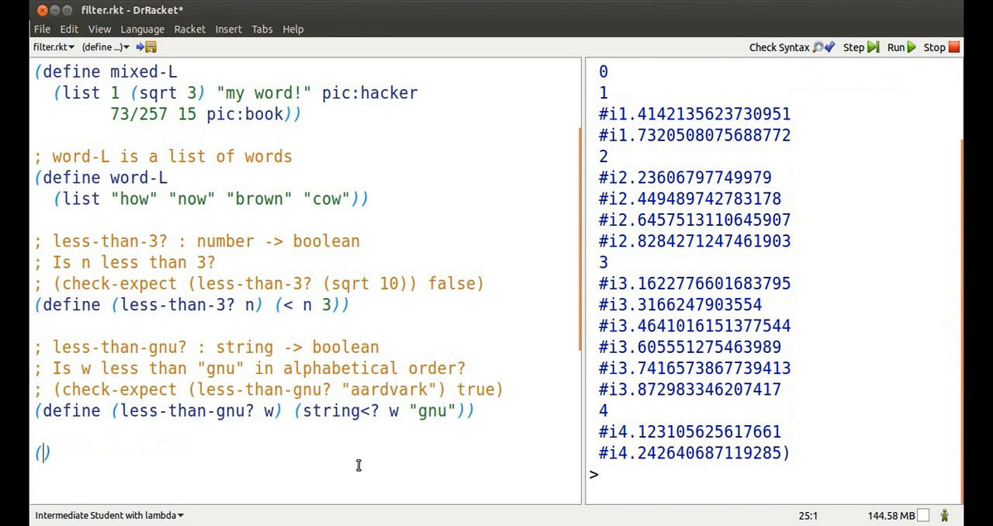
text(map)
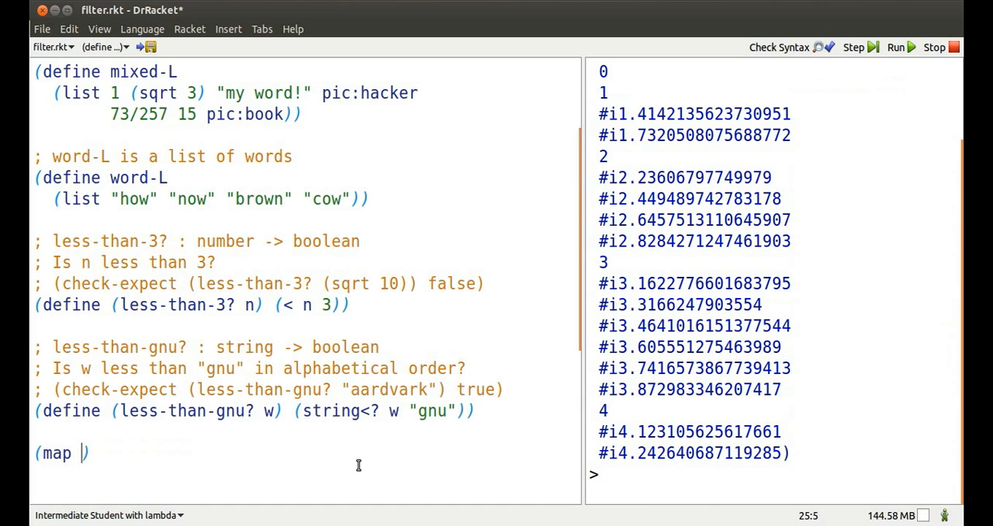
text(integer)
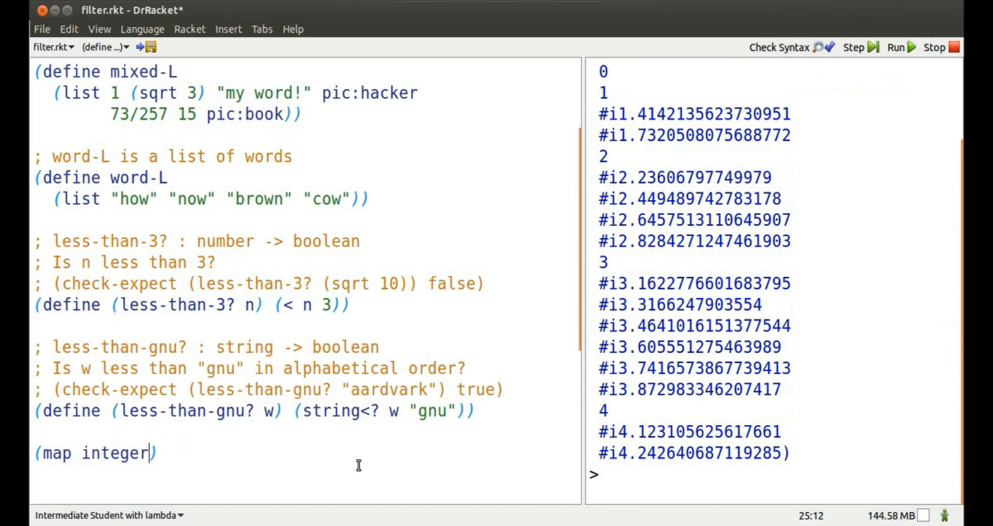
text((map sqrt num-L))
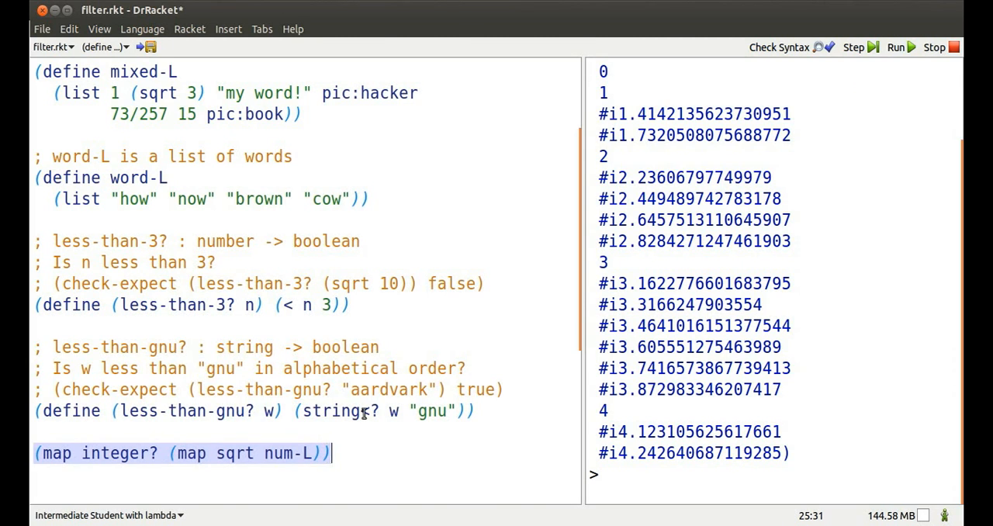
click(894, 48)
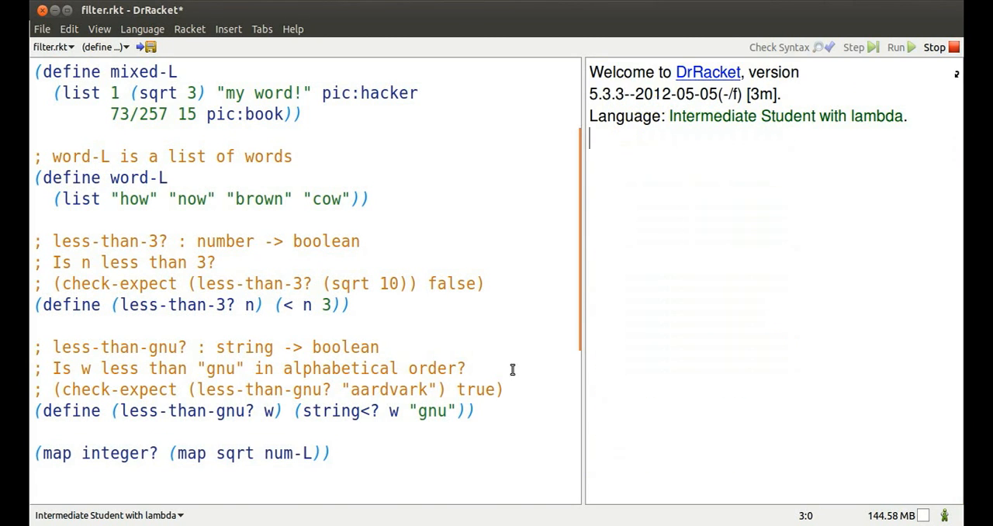
click(894, 47)
text(fil)
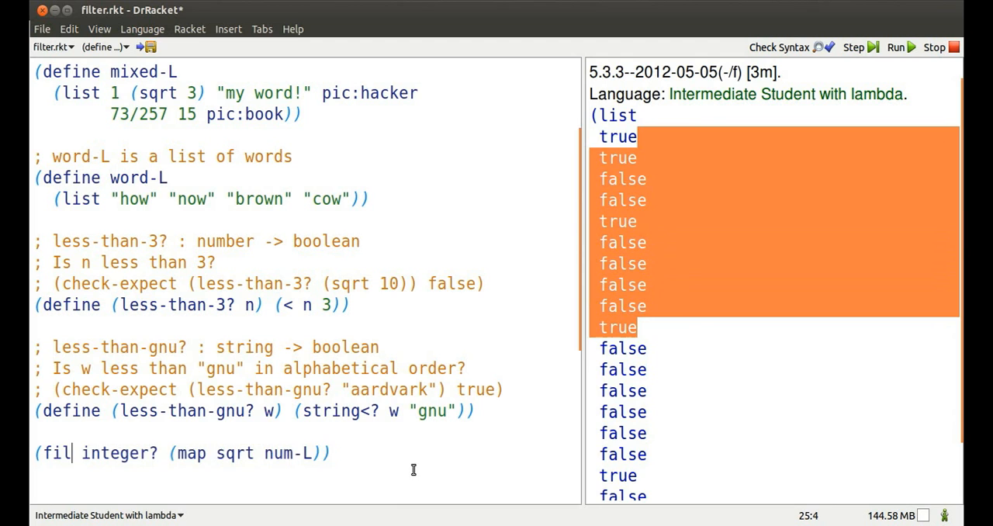
Run the integer filter giving (list 0 1 2 3 4), then the odd? filter giving (list 1 3)
click(894, 47)
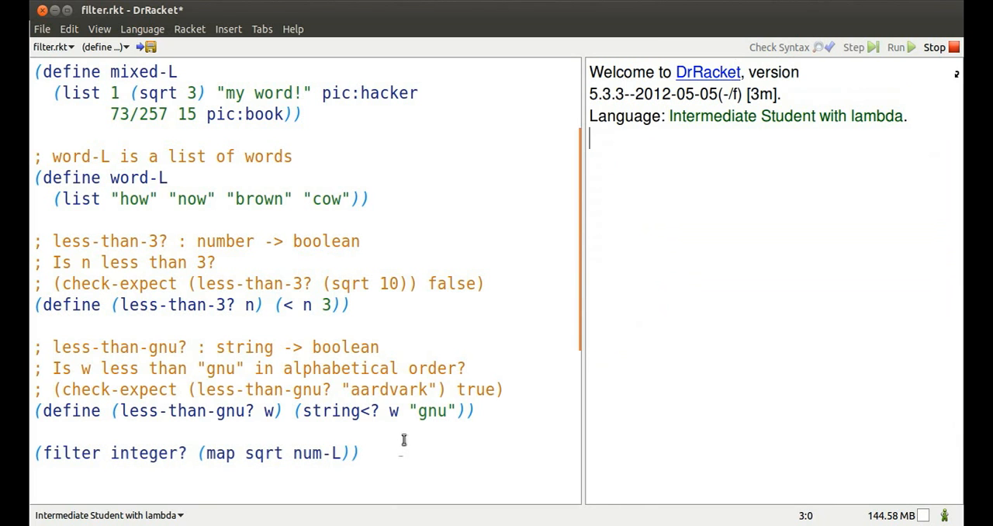
click(894, 47)
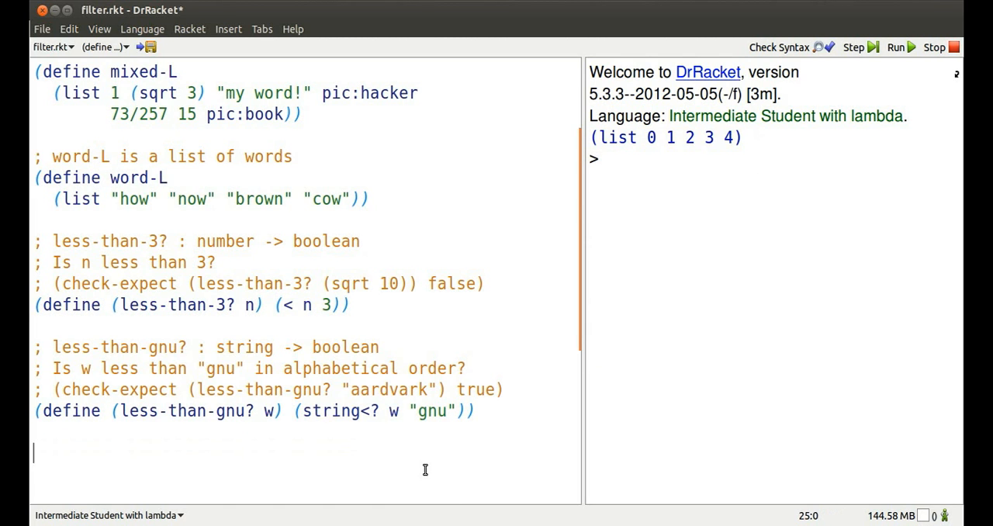
text((filter)
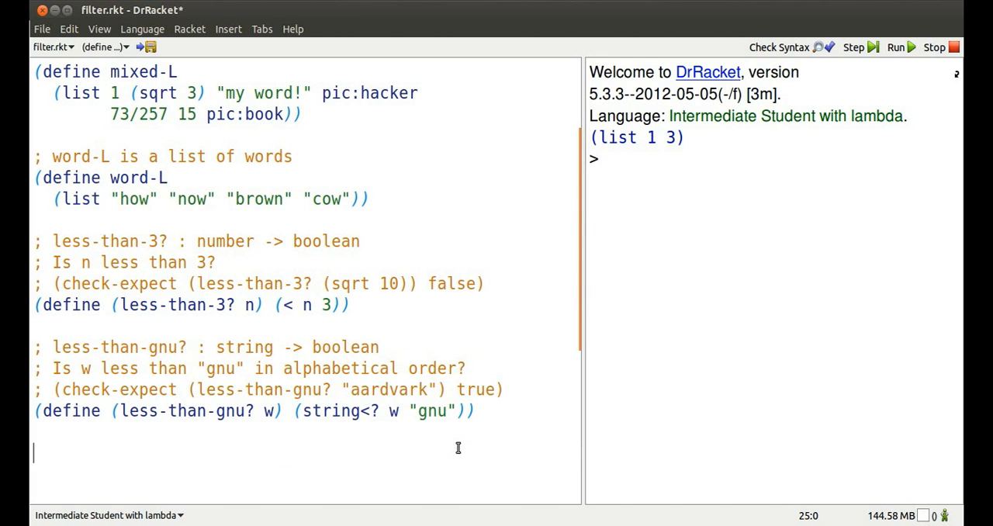
text((filter))
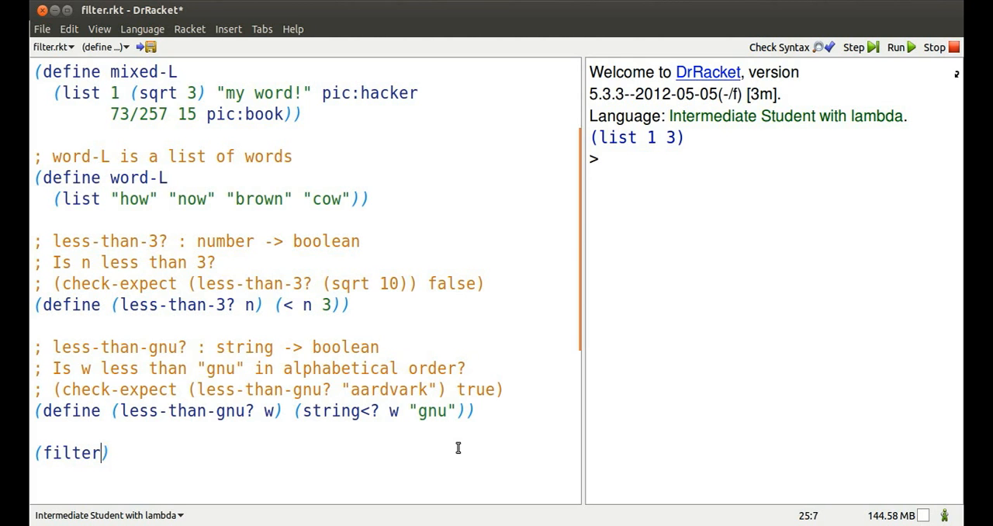
Wrap the odd-integer filter in (filter less-than-3? ...) and run it, giving (list 1)
text(less-than-3?)
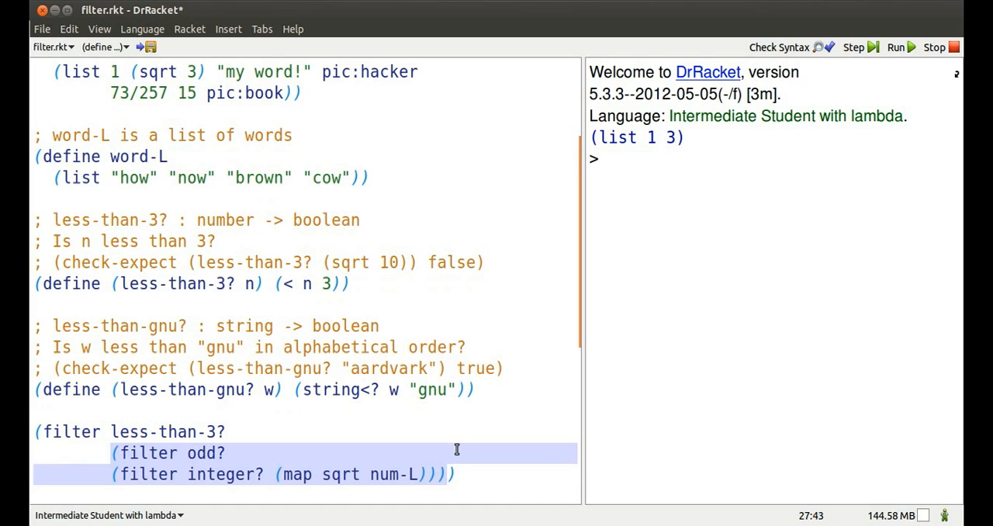
mouse_move(487, 315)
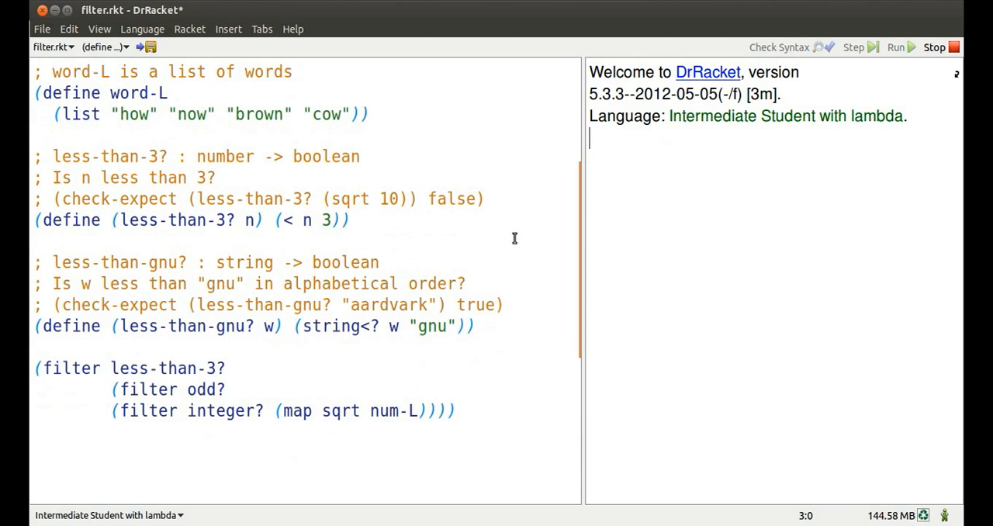
mouse_move(522, 233)
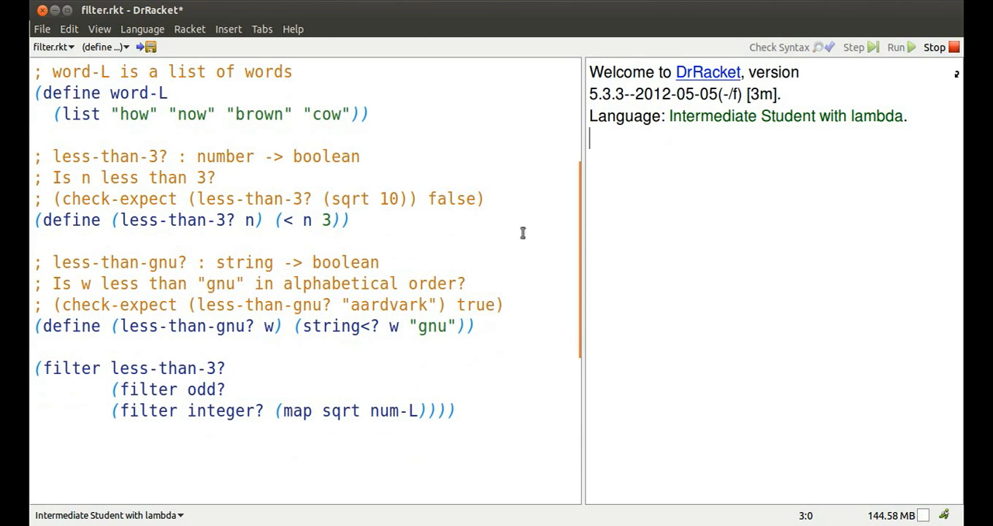
click(894, 47)
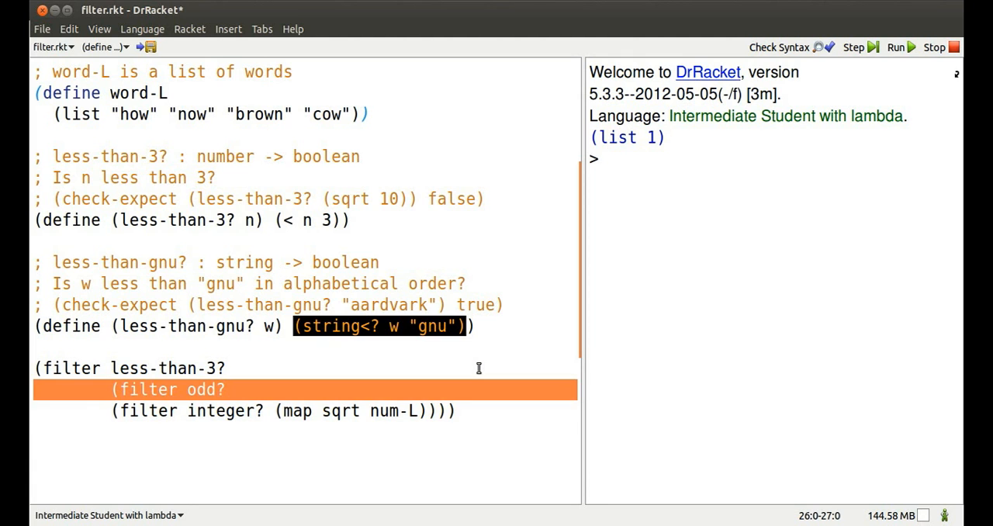
Reduce the expression to (filter less-than-3? (map sqrt num-L)) and run it
key(Delete)
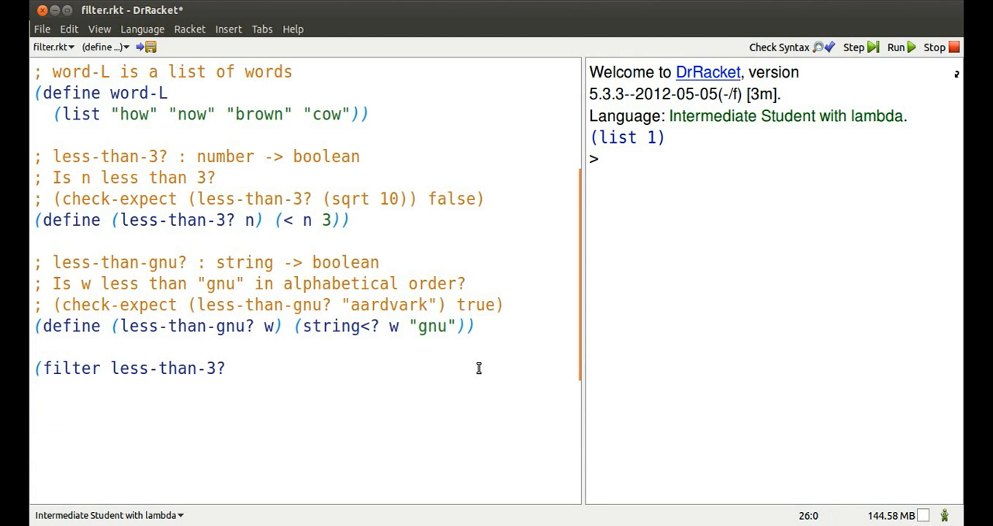
text((map)
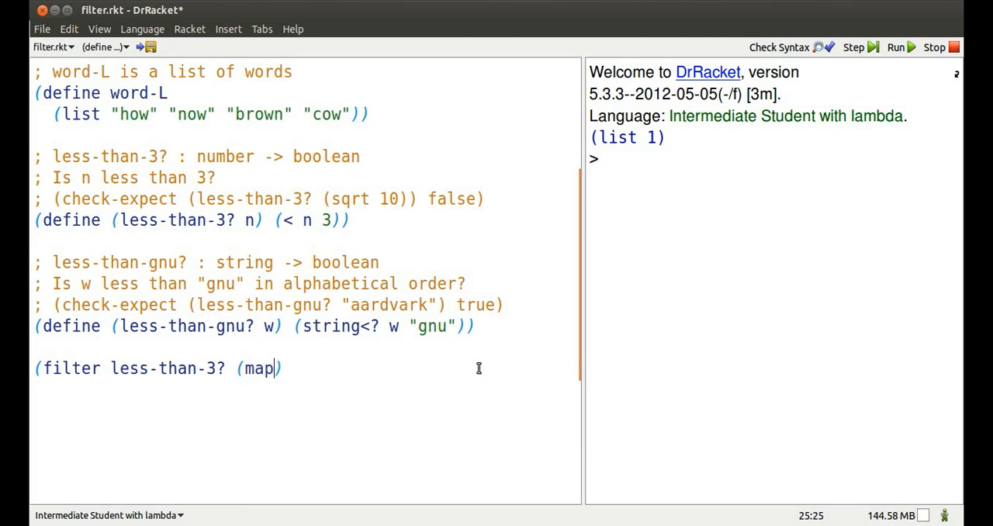
text(sqrt num-L)
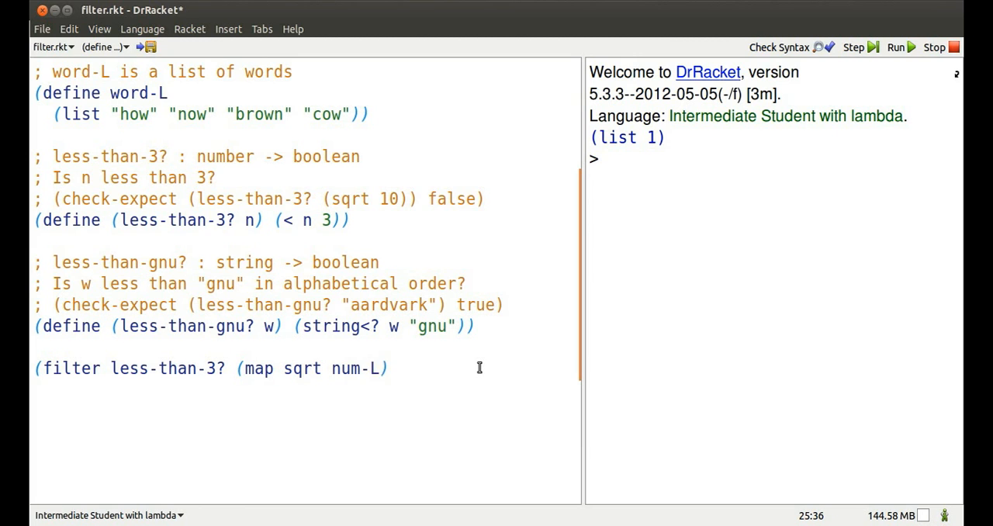
click(894, 47)
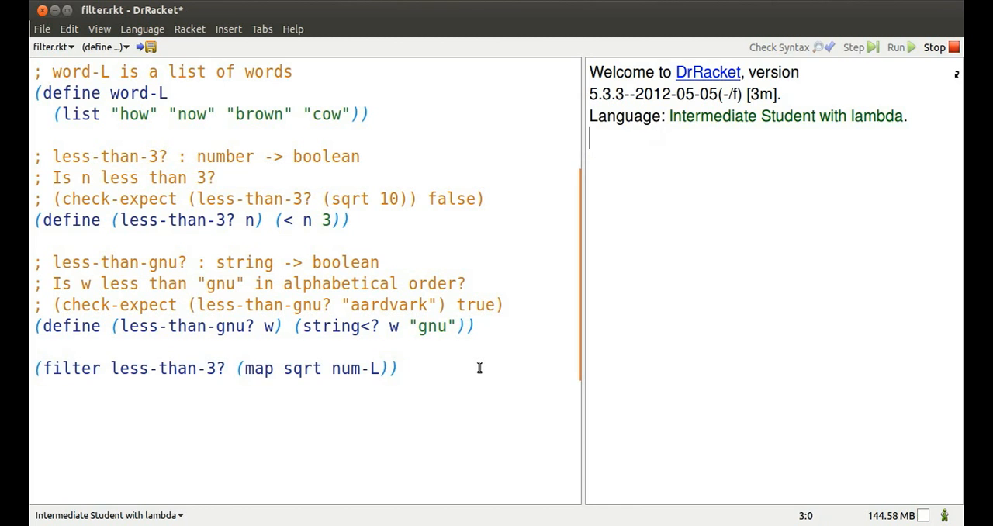
mouse_move(484, 361)
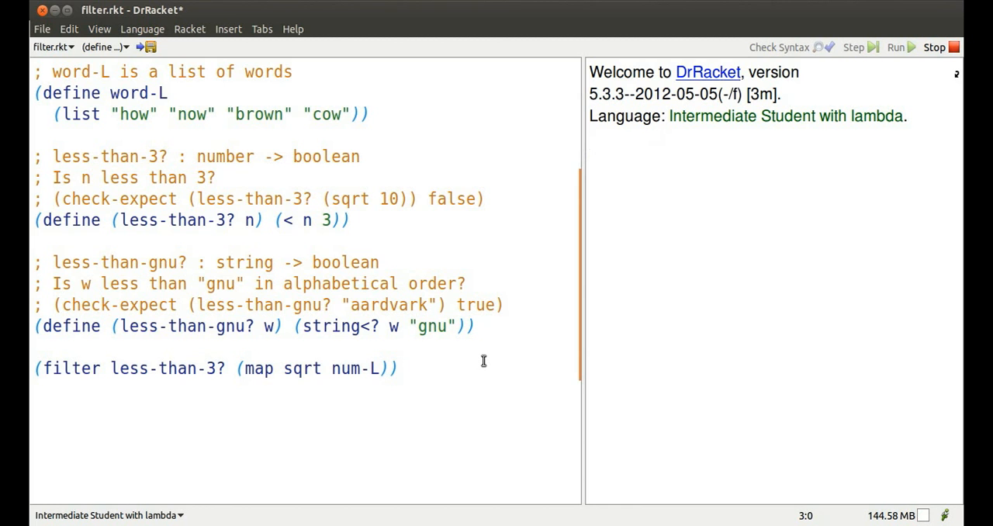
click(894, 48)
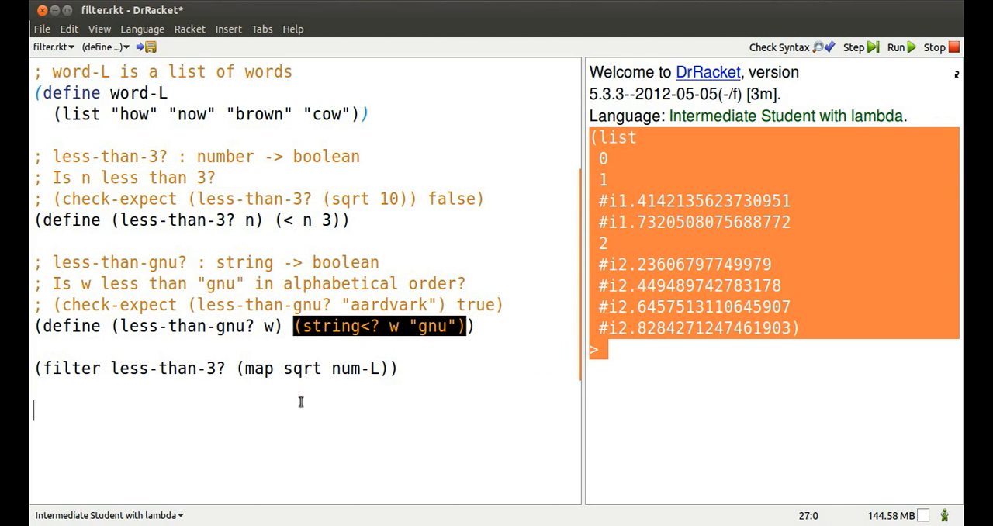
Comment out the square-root filter, add mixed-L and (filter image? mixed-L), and run
text(;)
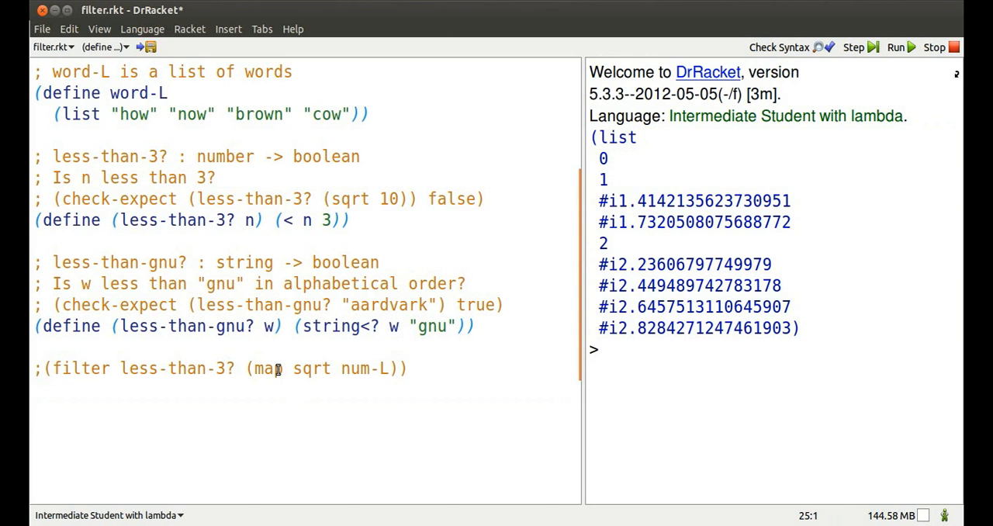
text(n)
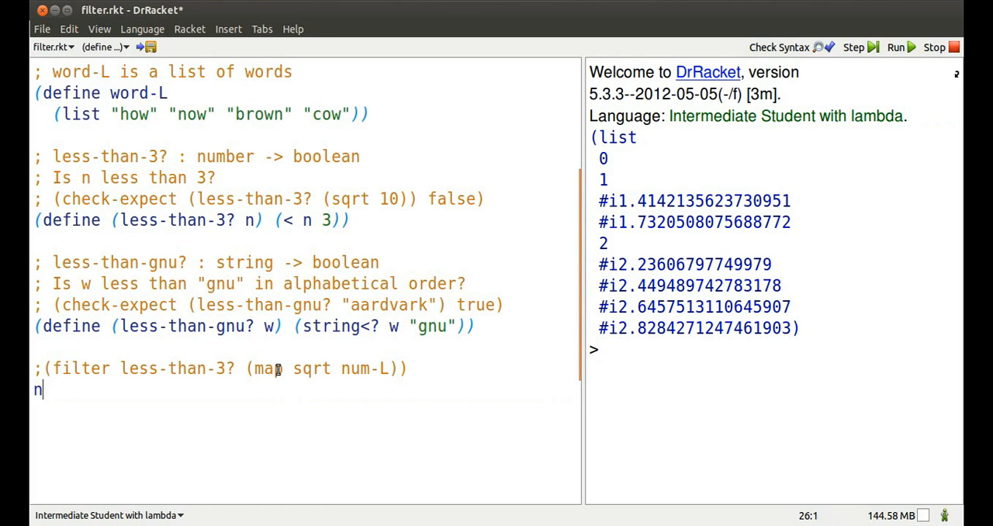
text(ixed-L)
text((filter)
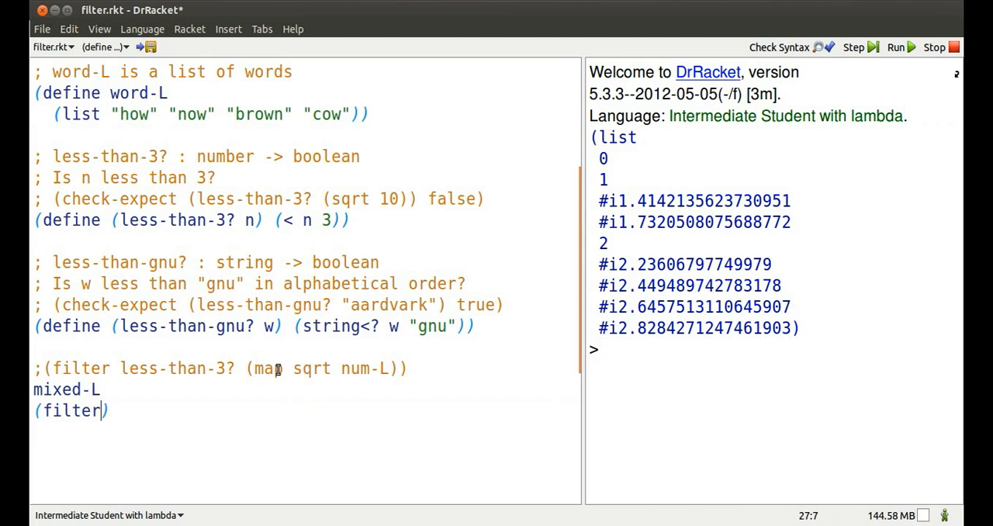
text(image? mixed-L)
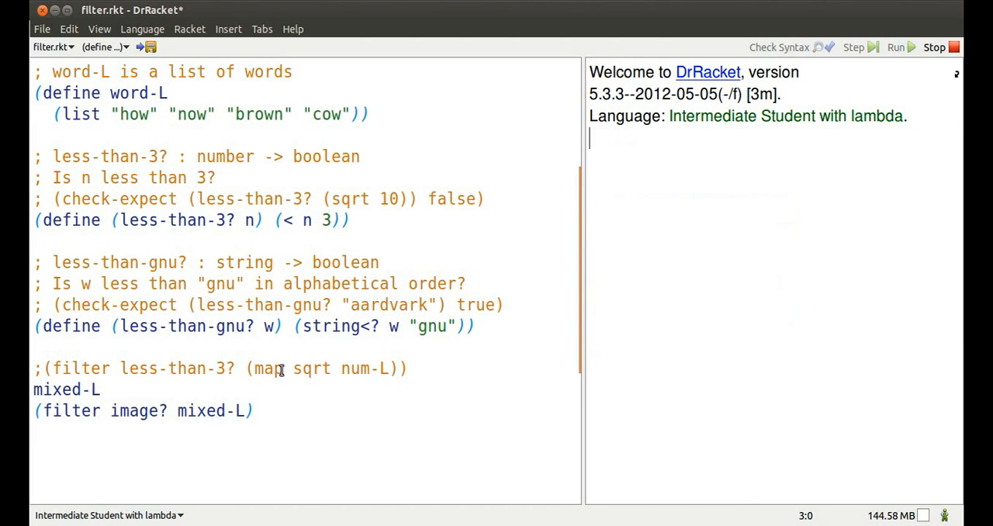
click(895, 48)
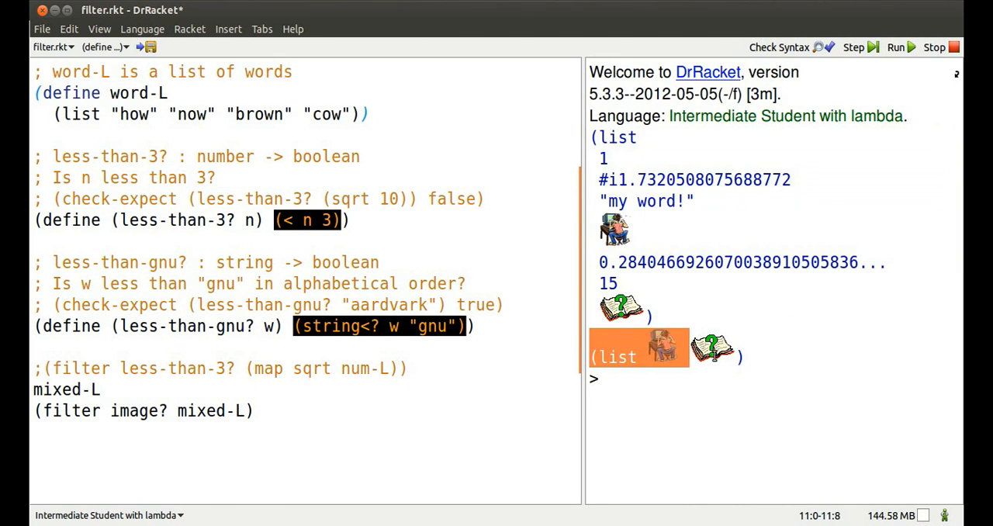
Filter mixed-L with string? then number?, running each, and move to the mixed-L line
click(264, 410)
text(str)
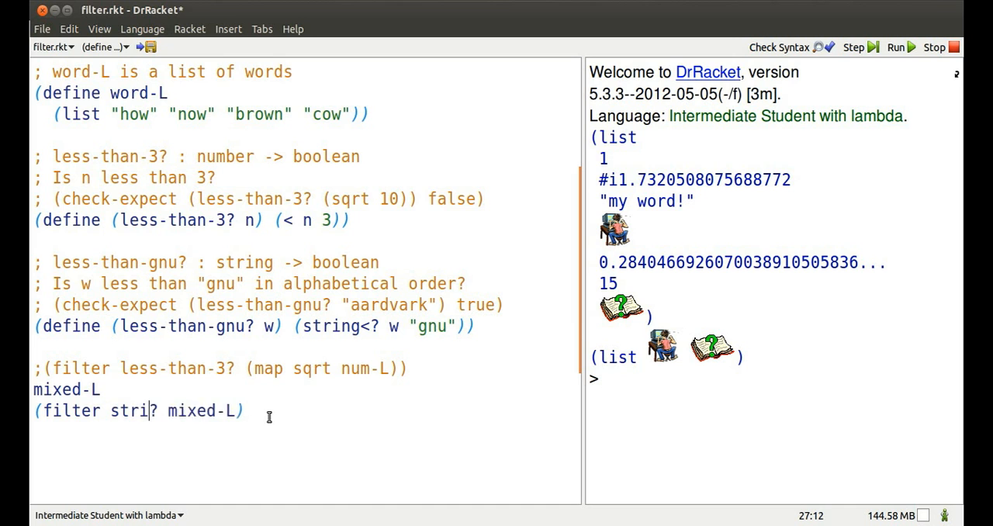
text(ng)
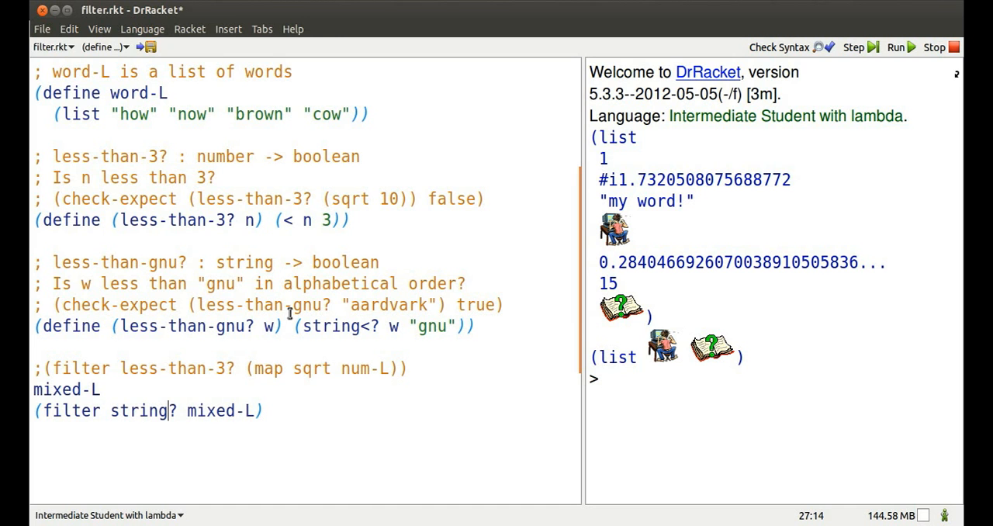
click(895, 48)
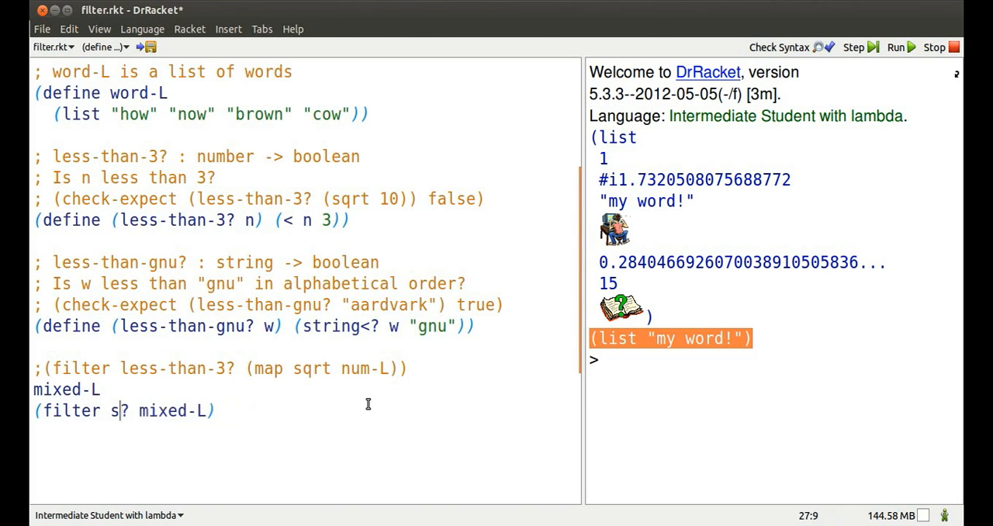
text(umber?)
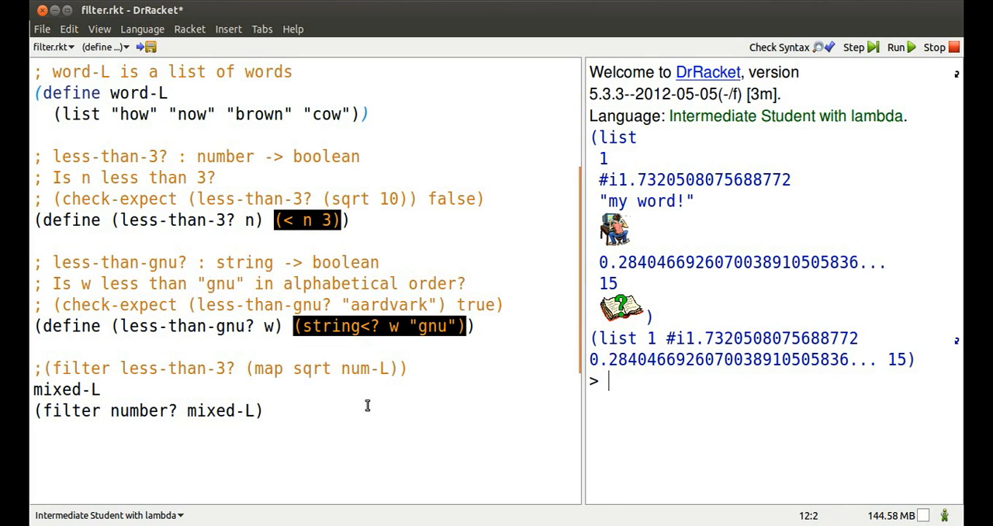
click(86, 390)
text(;)
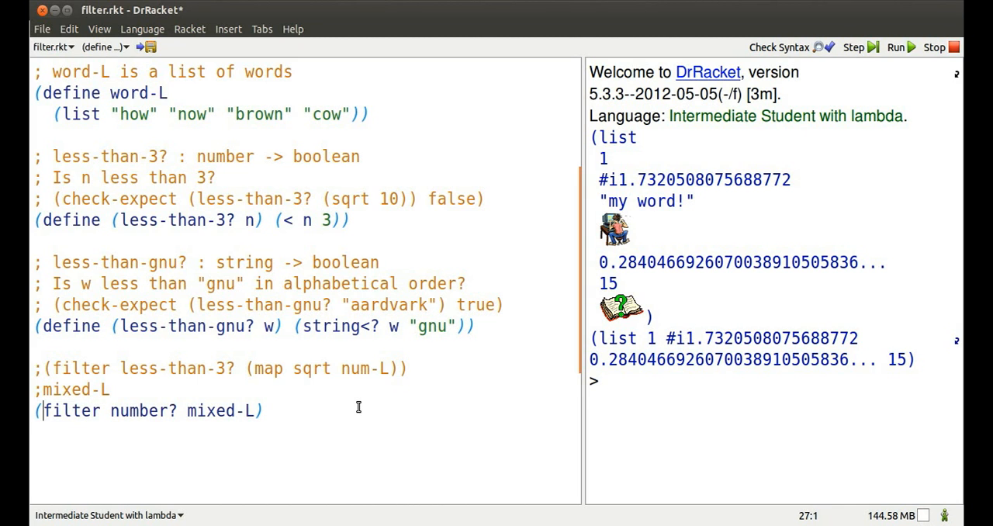
Add word-L and begin (filter less-than-gnu? word-L) below it
text(word)
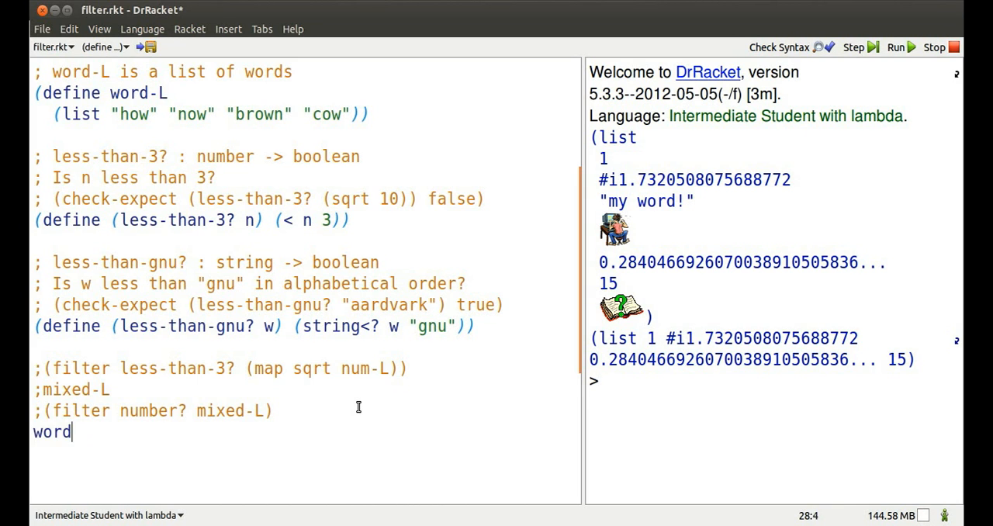
text(-L)
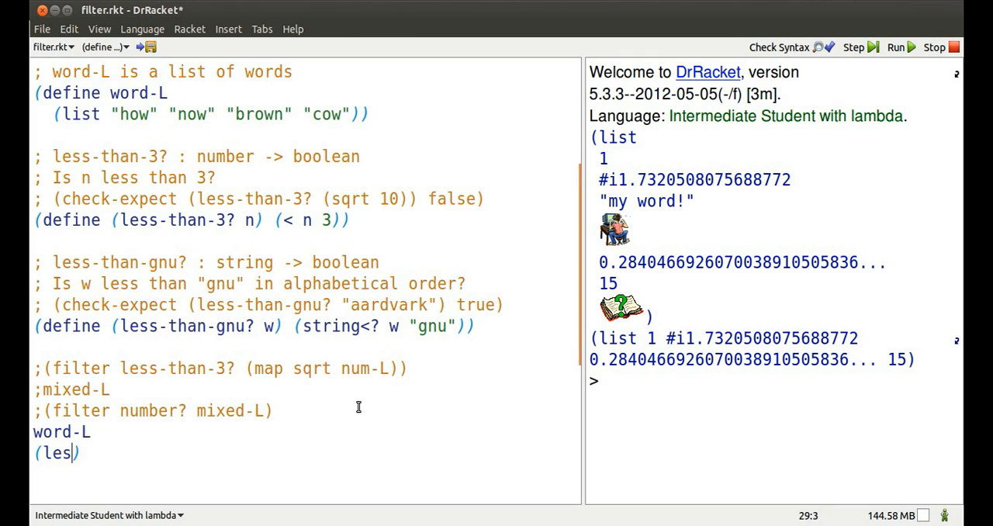
text(s-th)
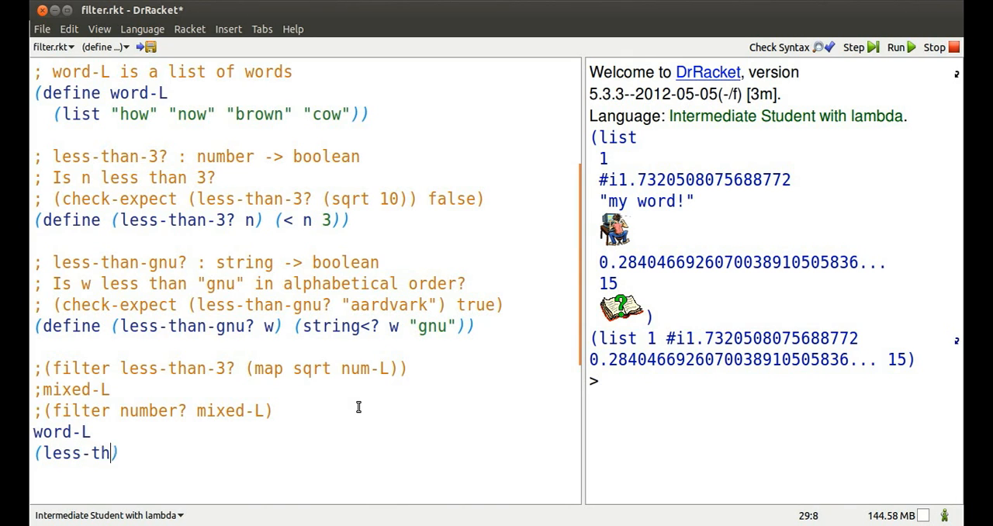
key(BackSpace)
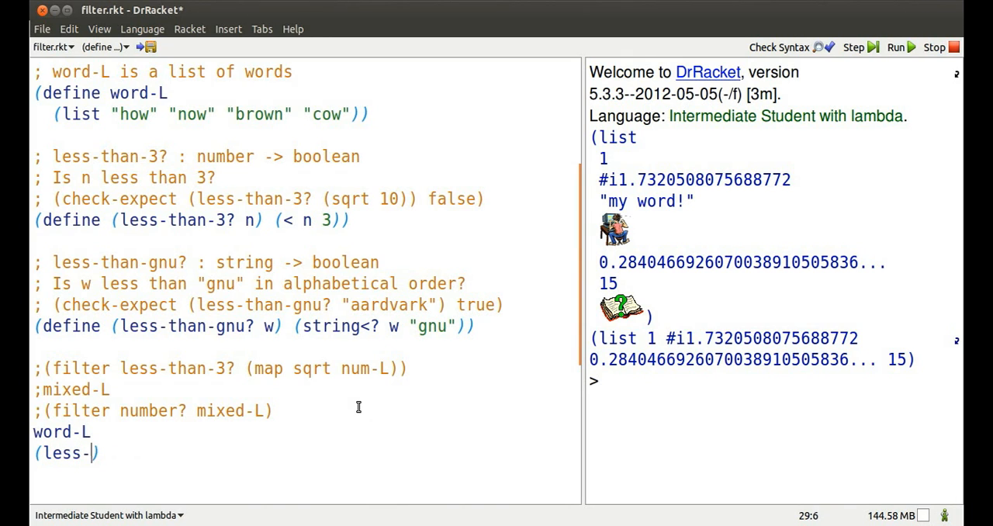
text(filter)
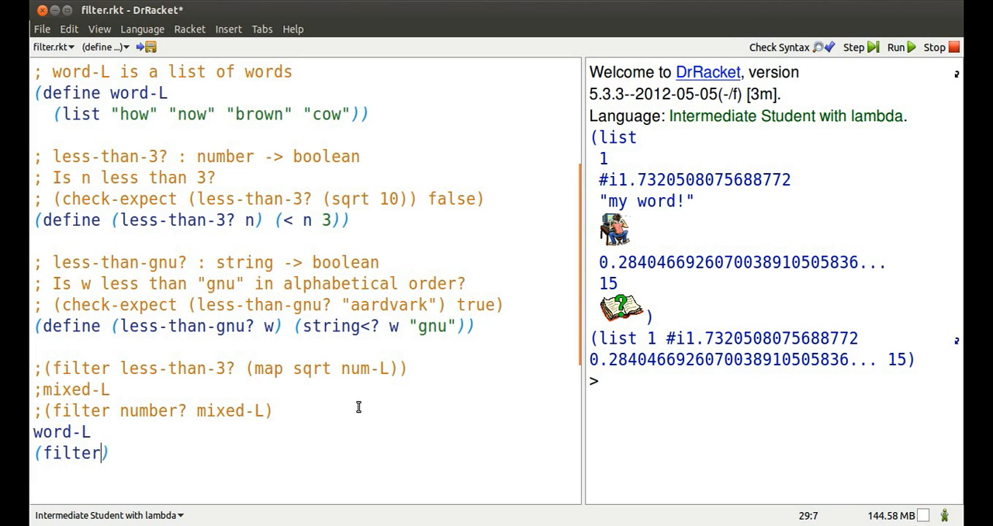
text(less-than)
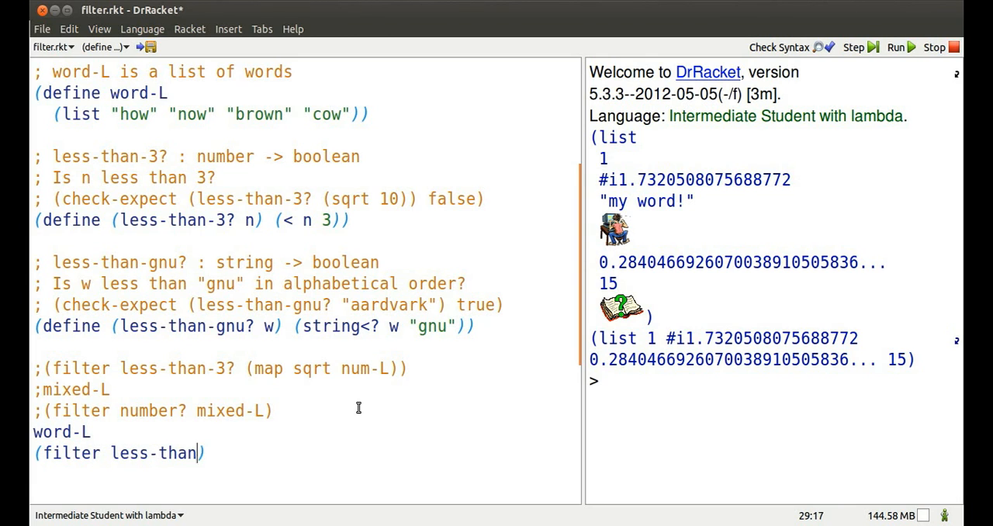
text(gnu? wor)
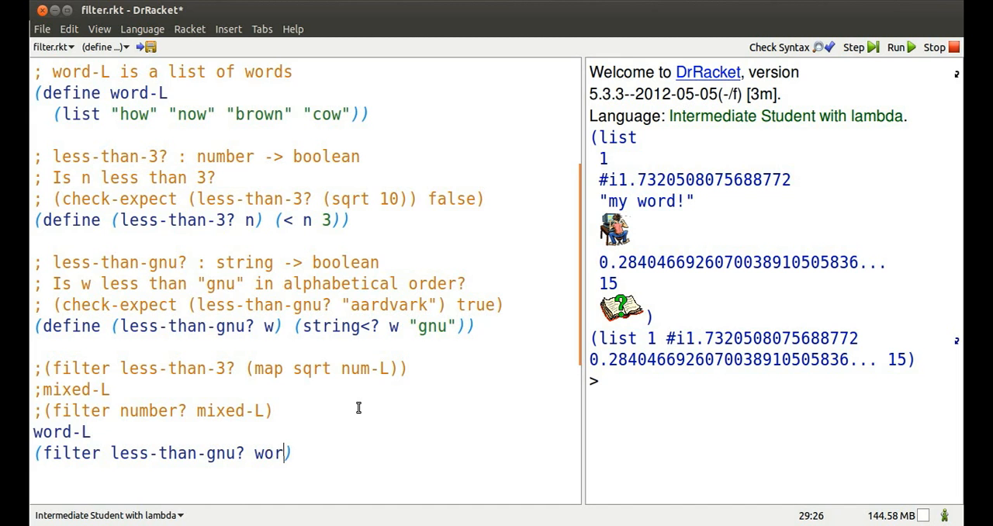